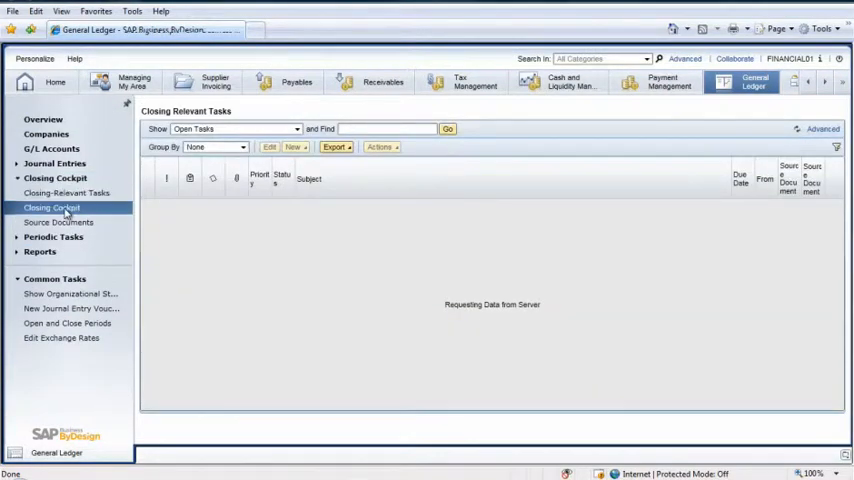
Create and save a 'Q4 Close' period-end close for period 04 with a responsible employee.
click(52, 207)
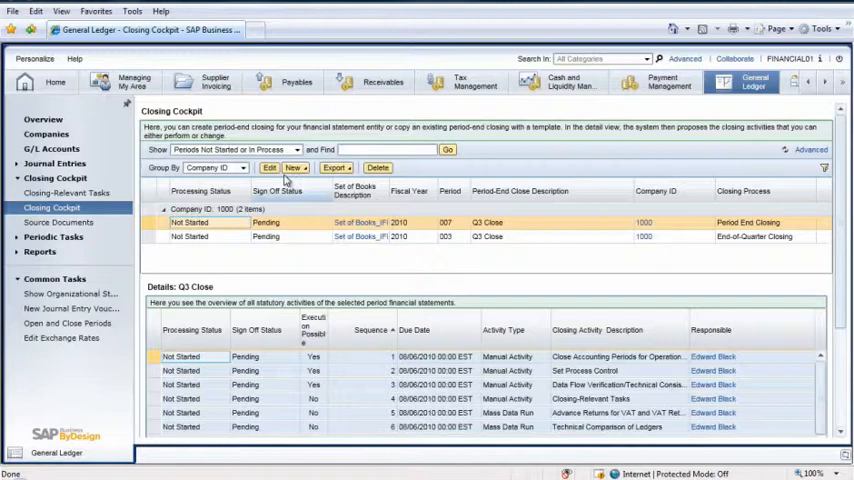
click(290, 167)
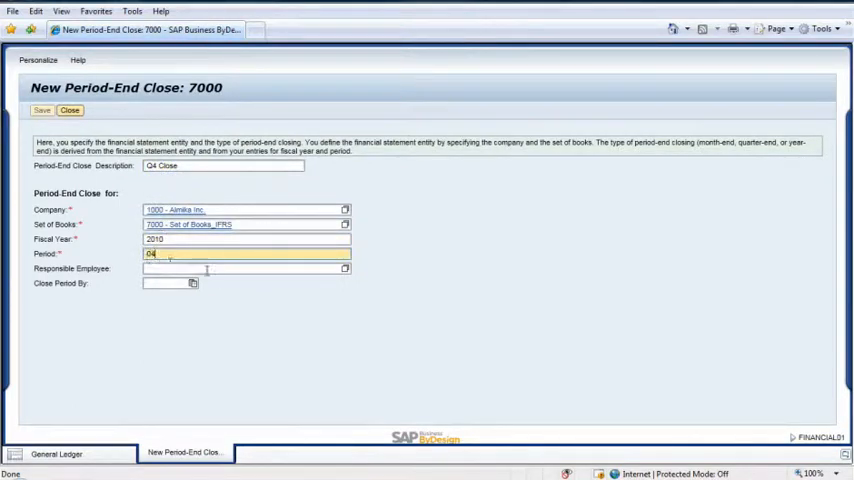
click(345, 268)
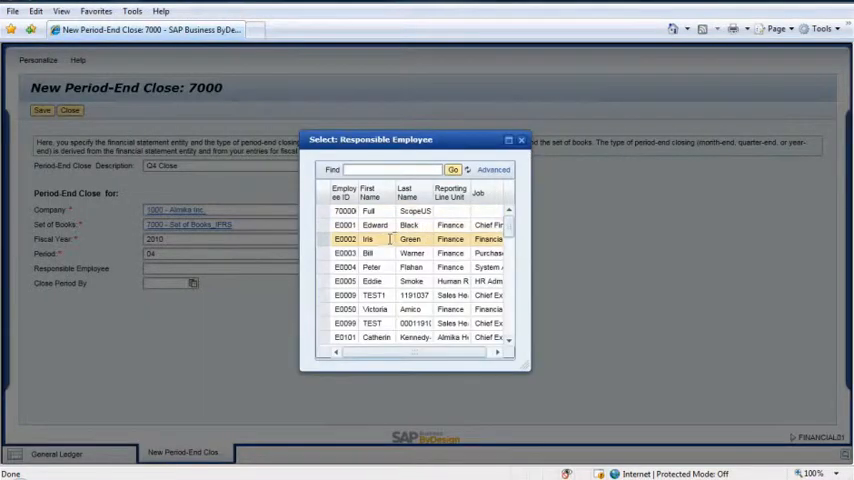
double_click(410, 239)
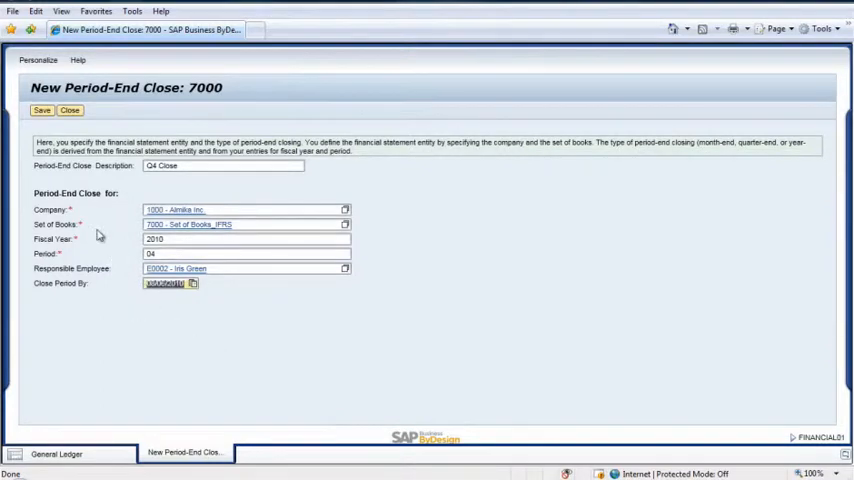
click(42, 116)
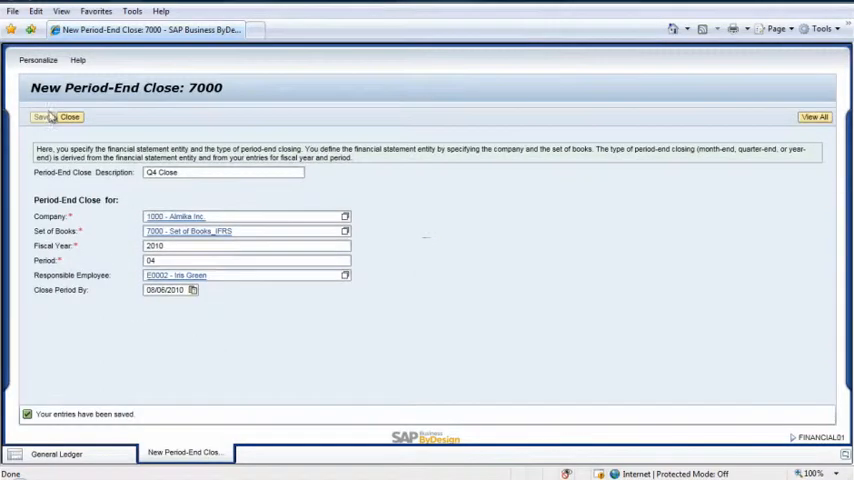
click(69, 117)
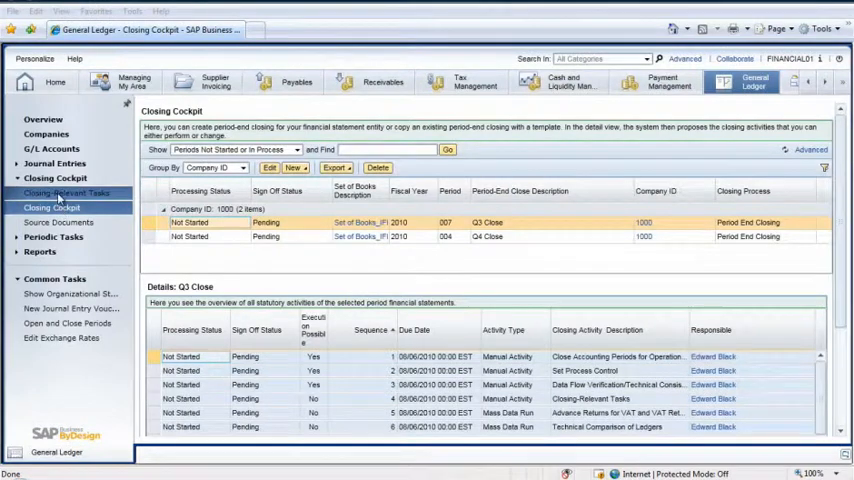
Open Check Deposit 2 from closing-relevant tasks and review its document flow.
click(67, 192)
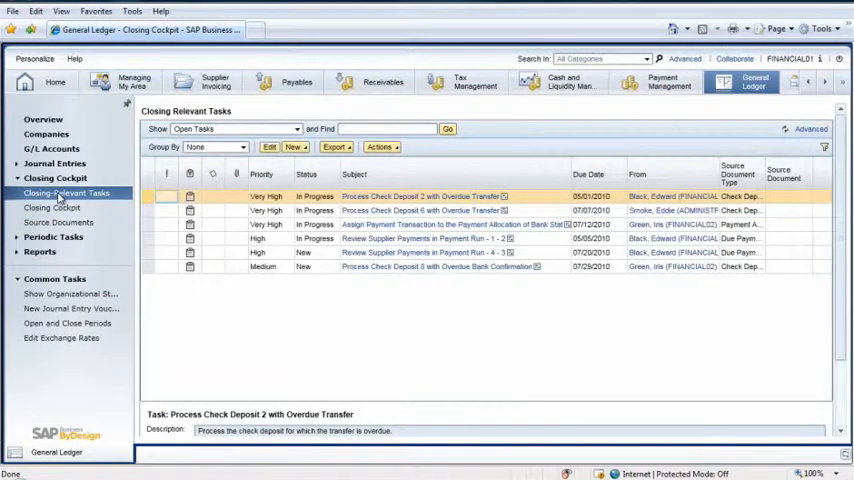
click(420, 196)
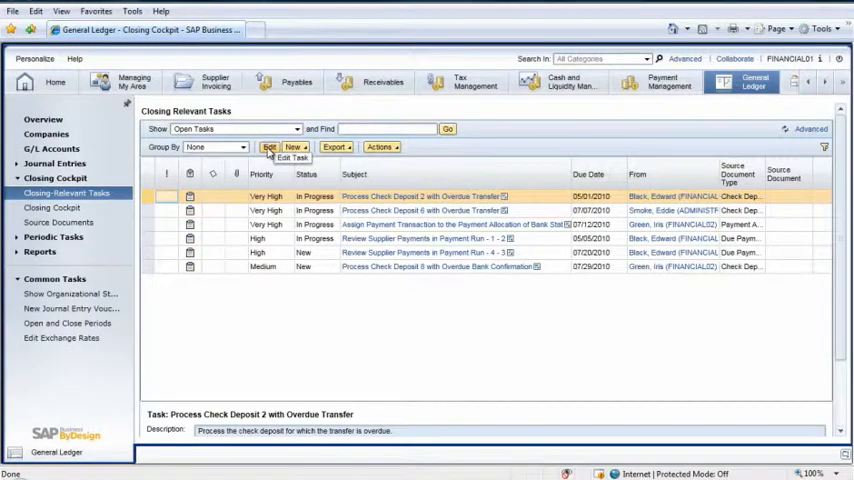
click(269, 147)
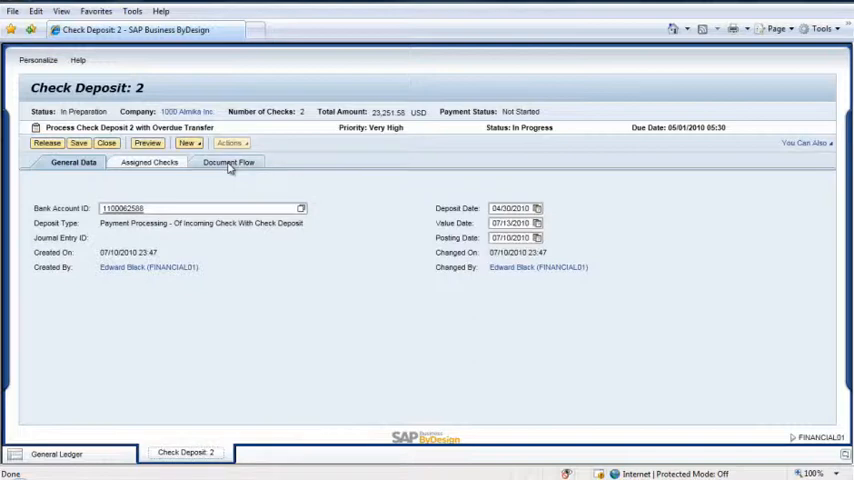
click(228, 162)
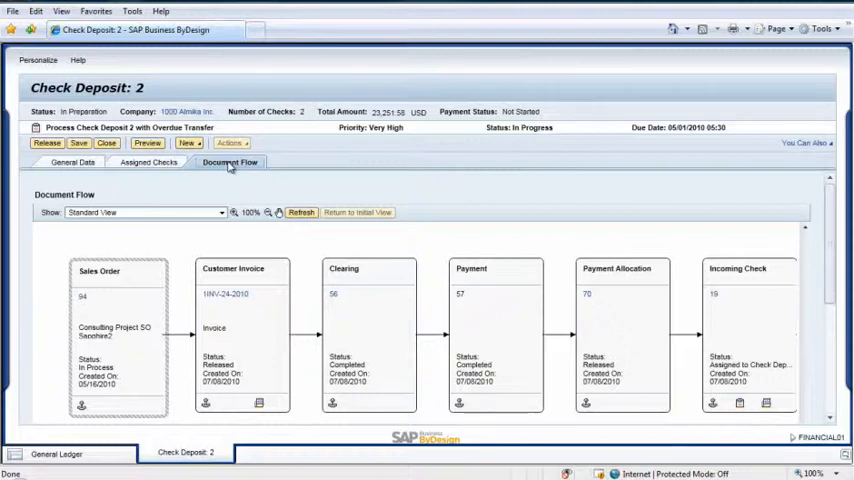
mouse_move(453, 316)
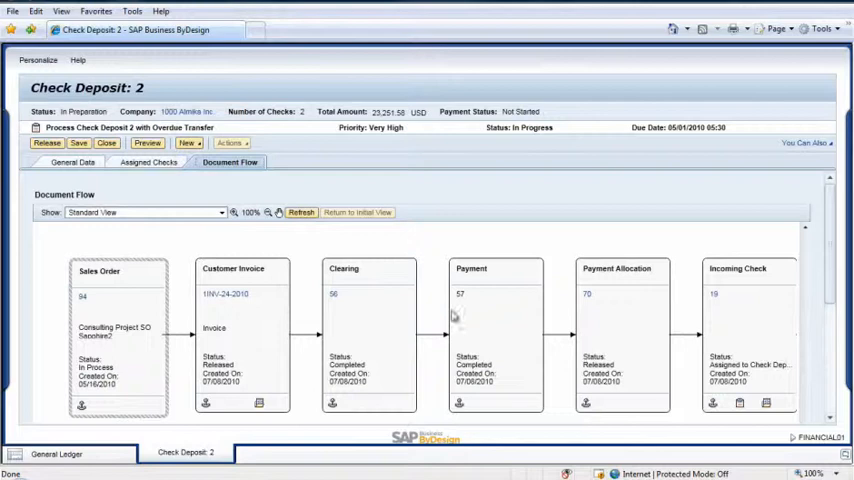
mouse_move(728, 313)
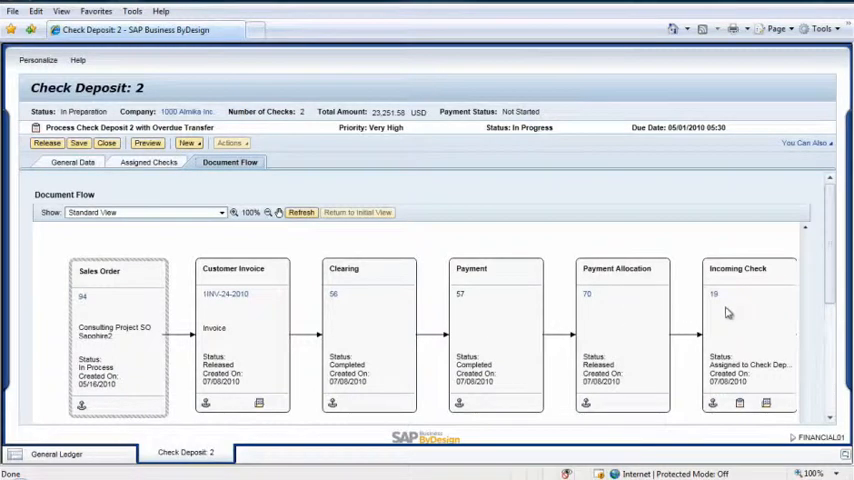
mouse_move(78, 174)
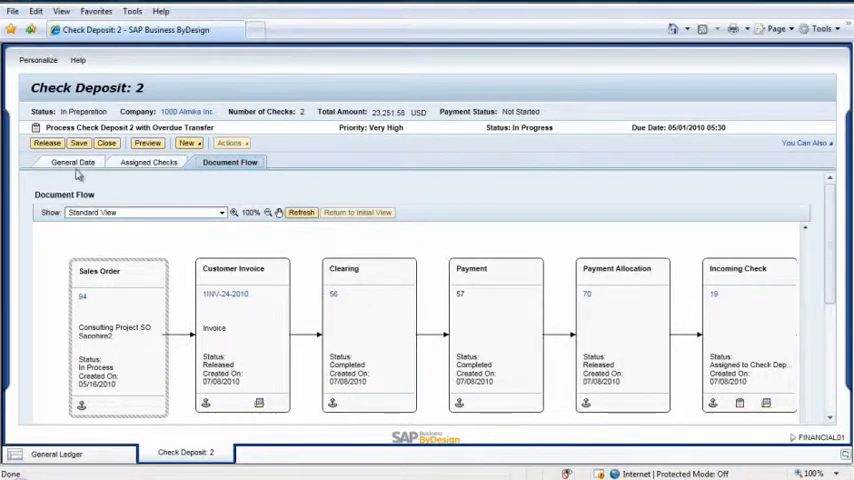
click(72, 162)
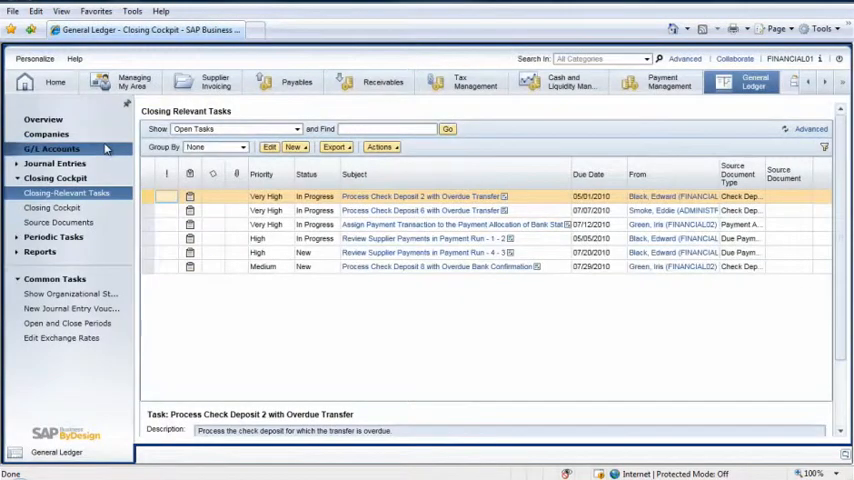
Reopen Check Deposit 2 and review its updated document flow.
click(421, 210)
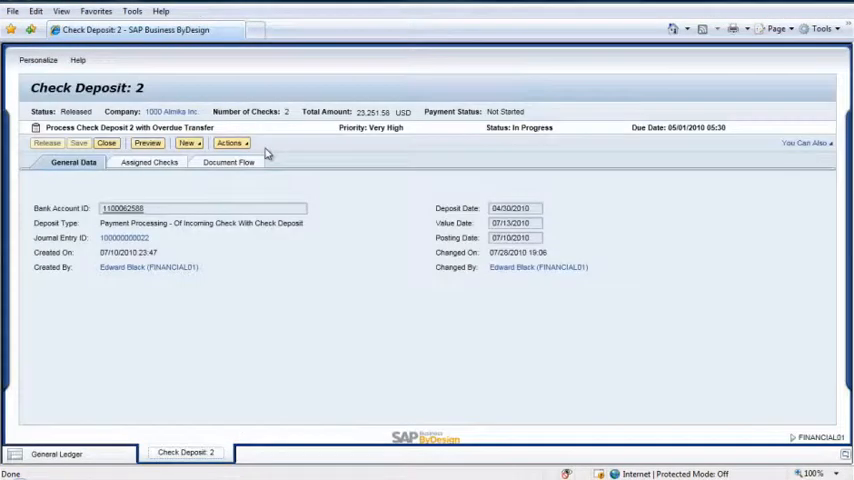
click(228, 162)
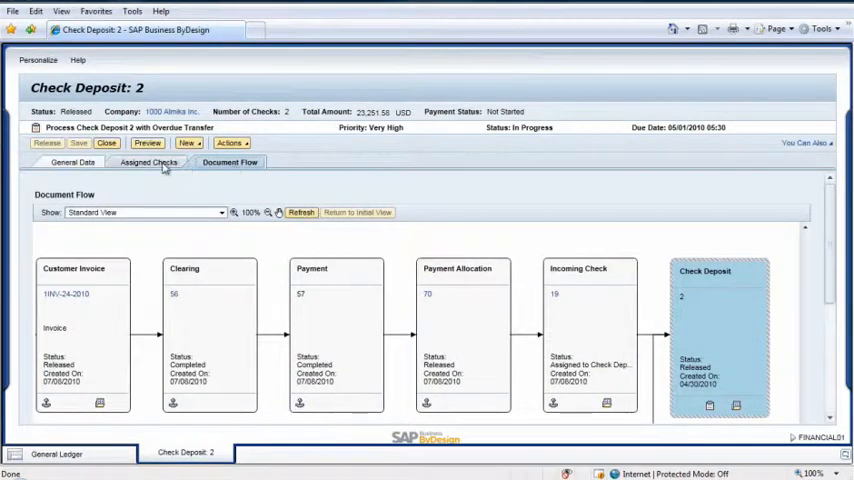
click(72, 162)
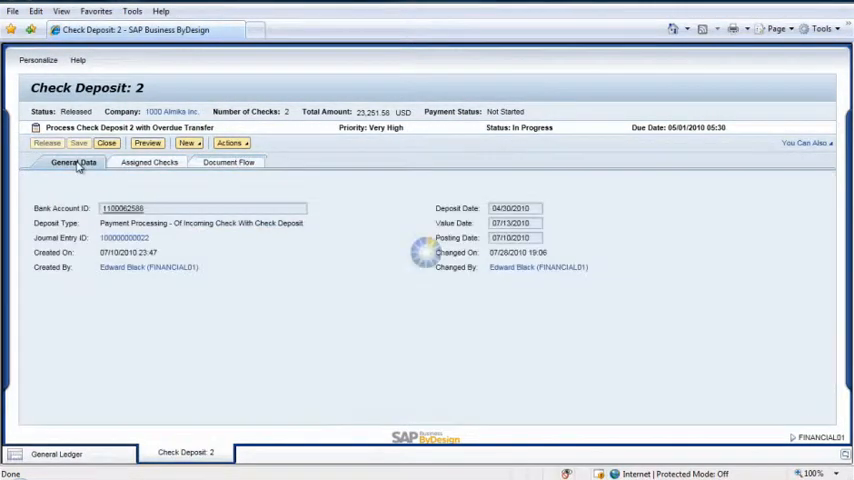
click(187, 142)
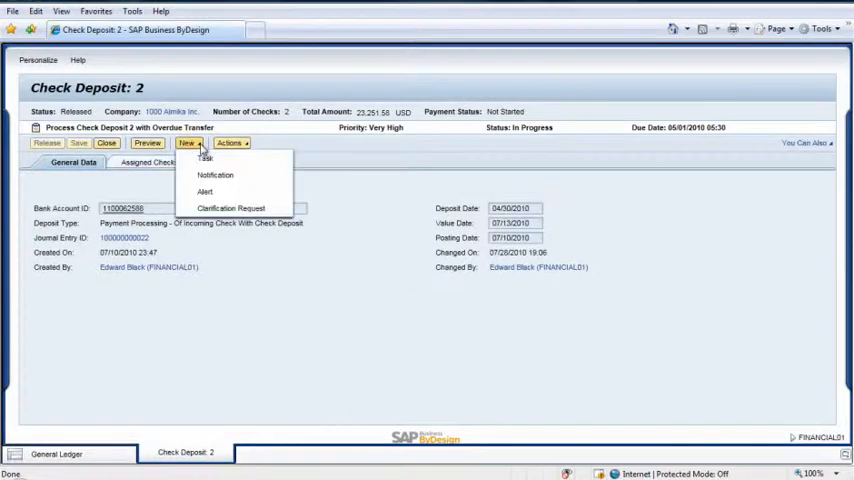
click(231, 208)
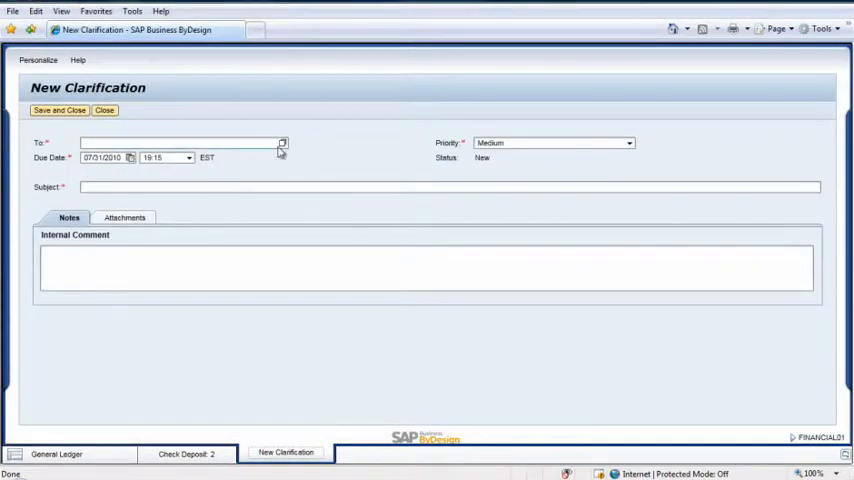
click(283, 143)
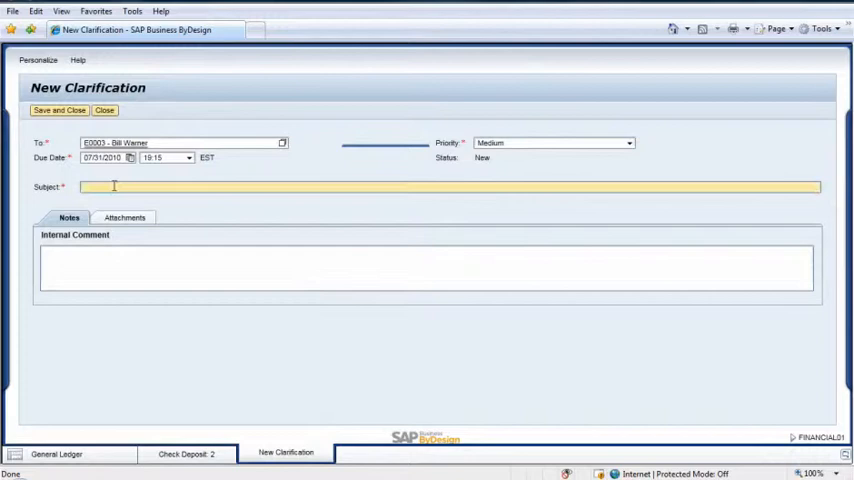
text(Please clarify this item)
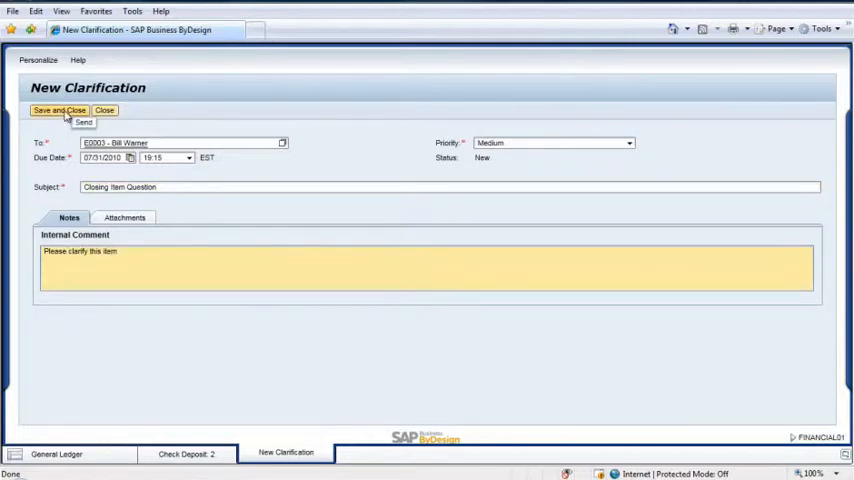
click(58, 110)
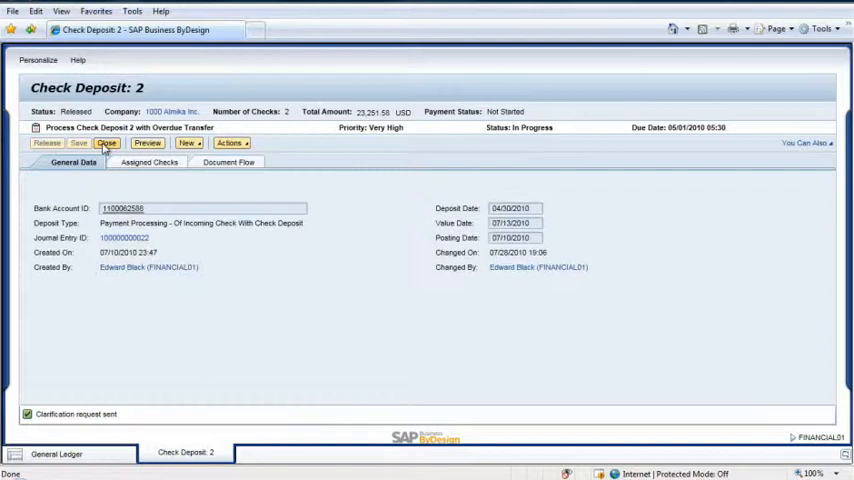
click(106, 142)
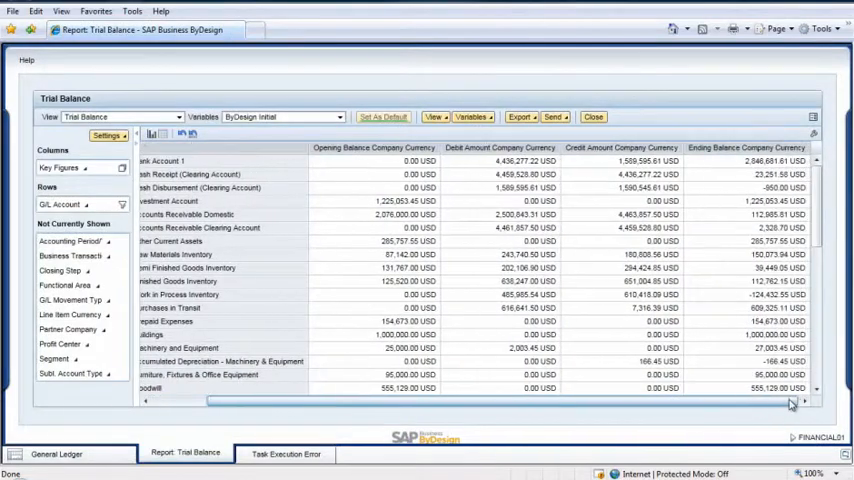
Scroll the Trial Balance to its totals of 24,317,302.60 USD debits and credits.
scroll(down, 3)
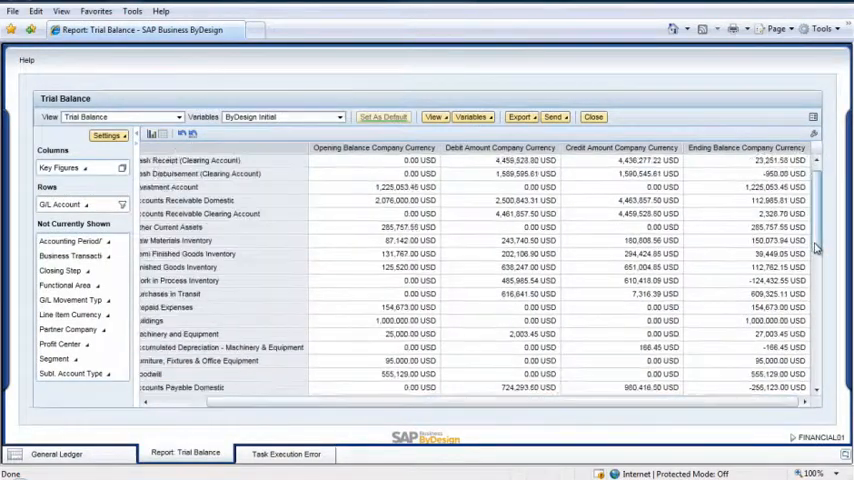
scroll(down, 3)
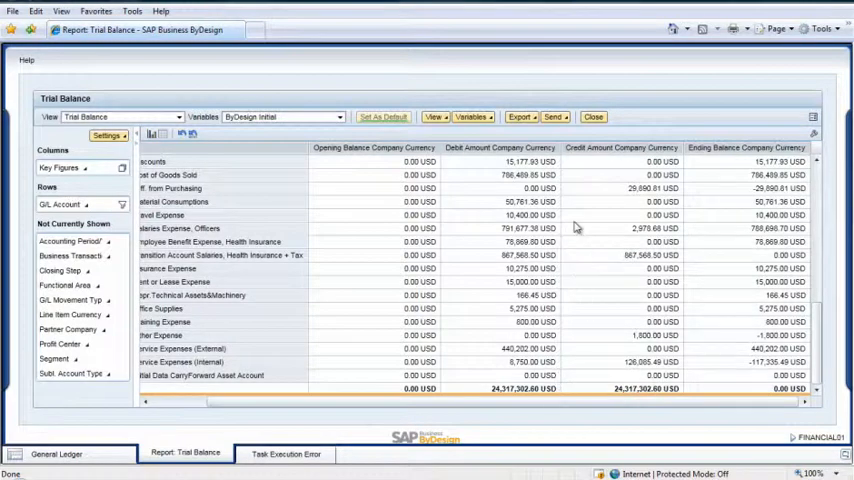
Start e-mailing the Trial Balance as an attachment and search recipients for 'black'.
click(552, 116)
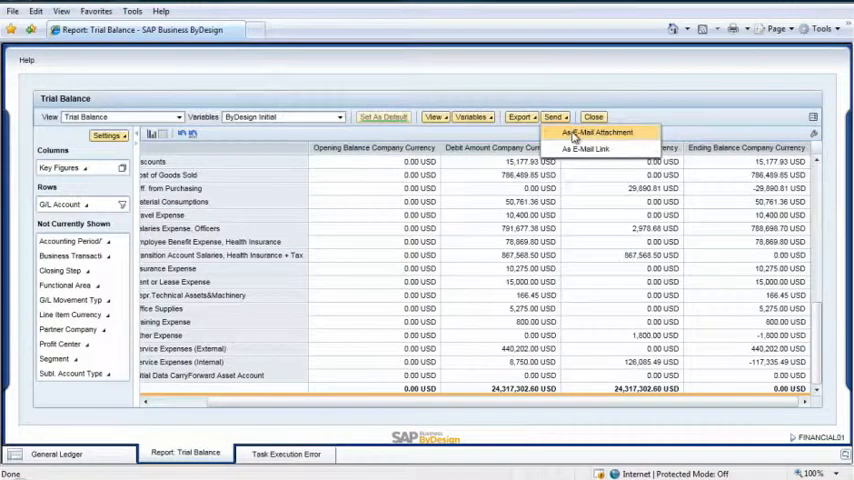
click(596, 132)
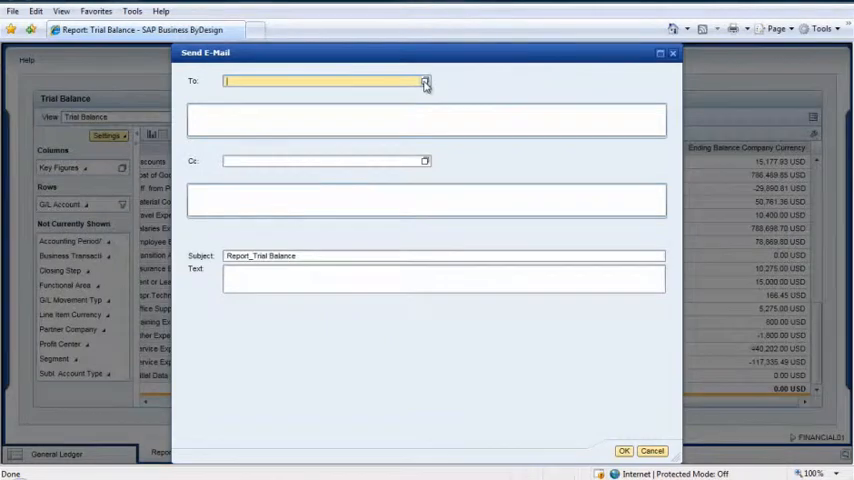
click(425, 81)
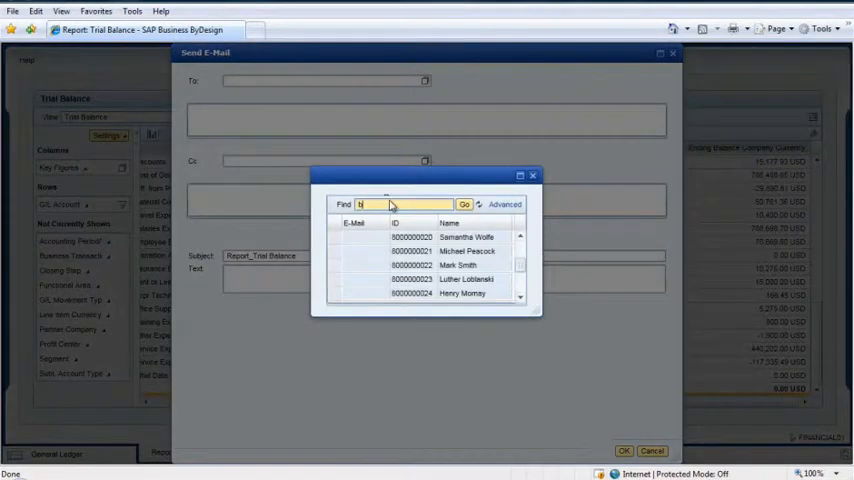
text(black)
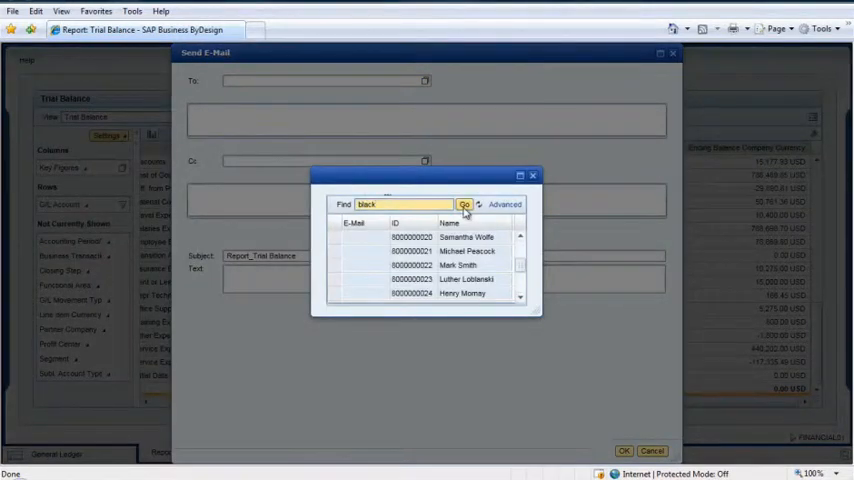
click(464, 204)
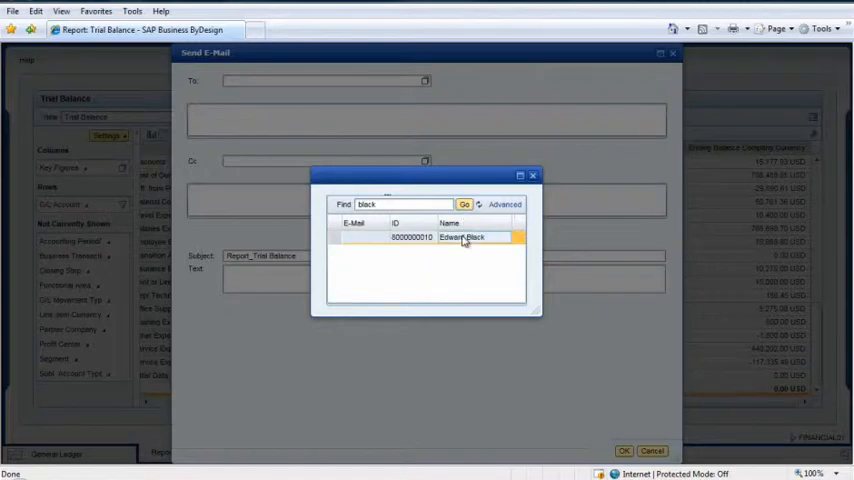